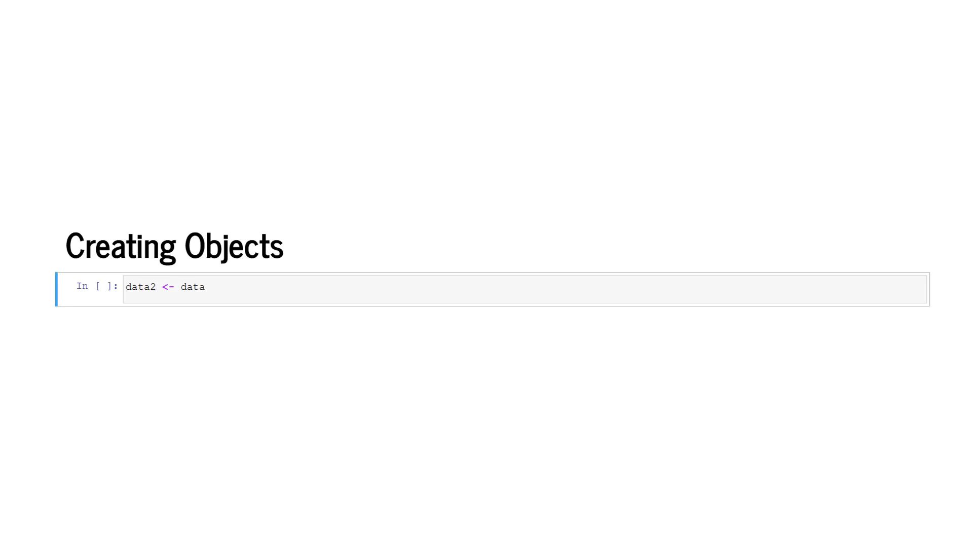
Move the cursor within the ggplot cell charting FICO against time as a blue line with 400-850 axis
{"action": "key", "text": "Right"}
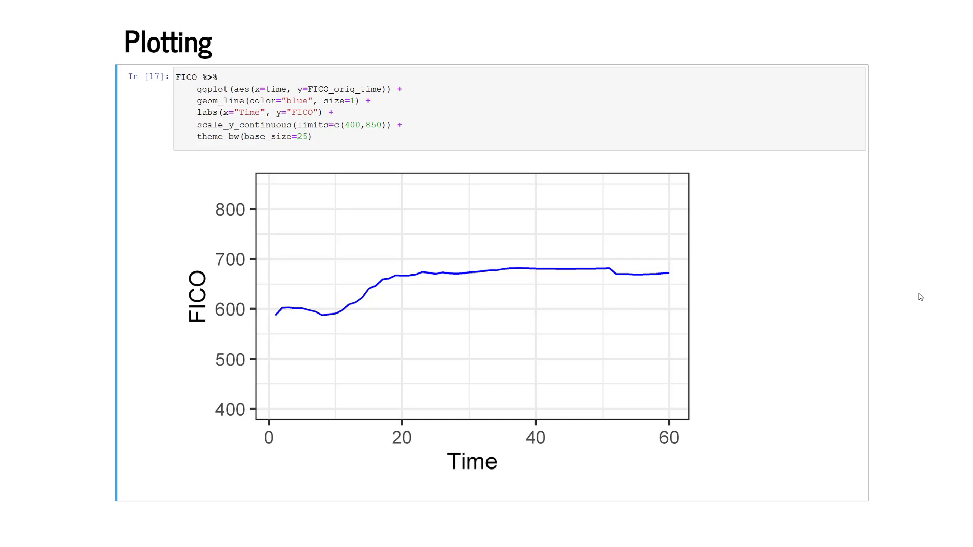
{"action": "scroll", "scroll_direction": "down", "scroll_amount": 3}
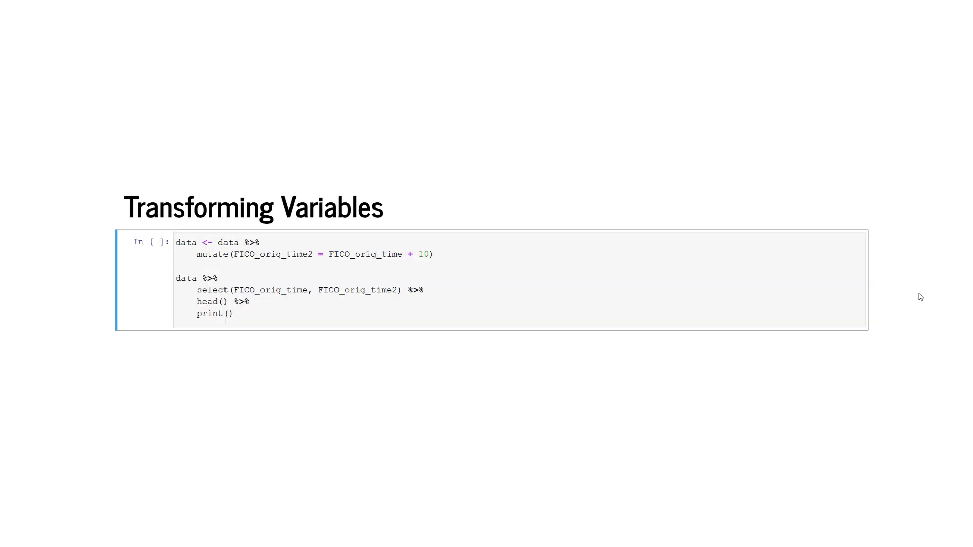